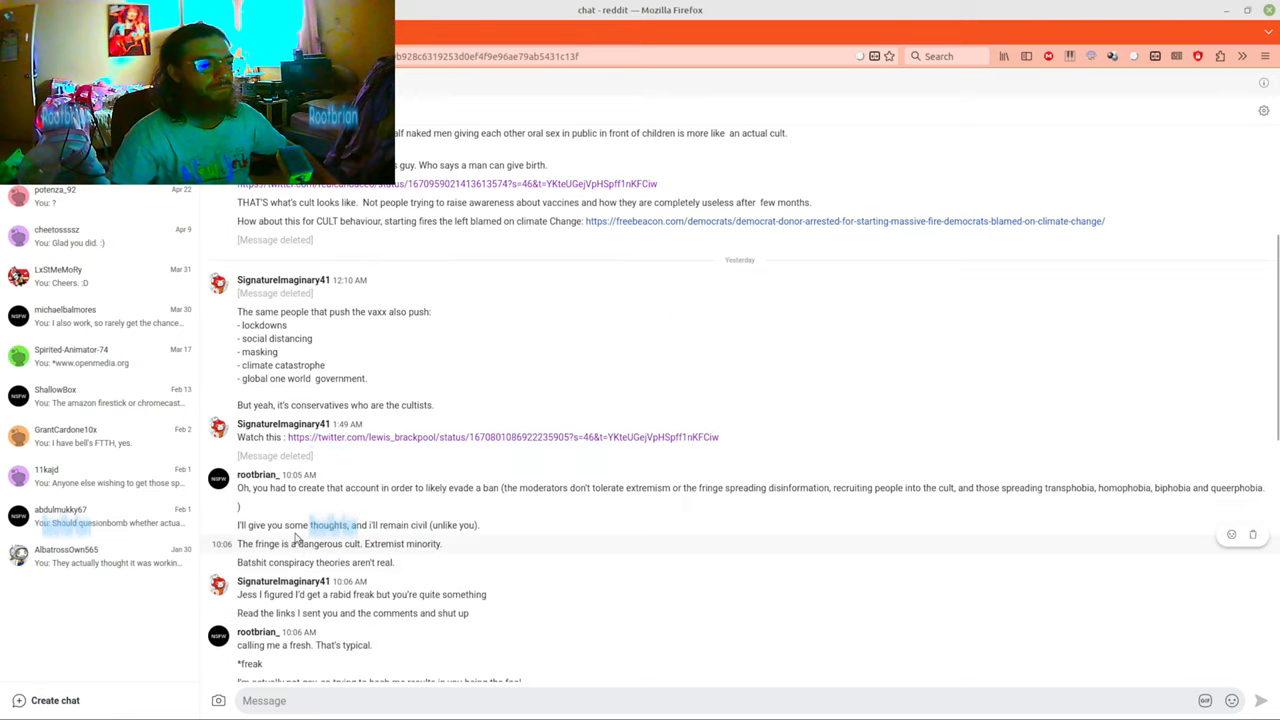
{"action": "scroll", "scroll_direction": "down", "scroll_amount": 3}
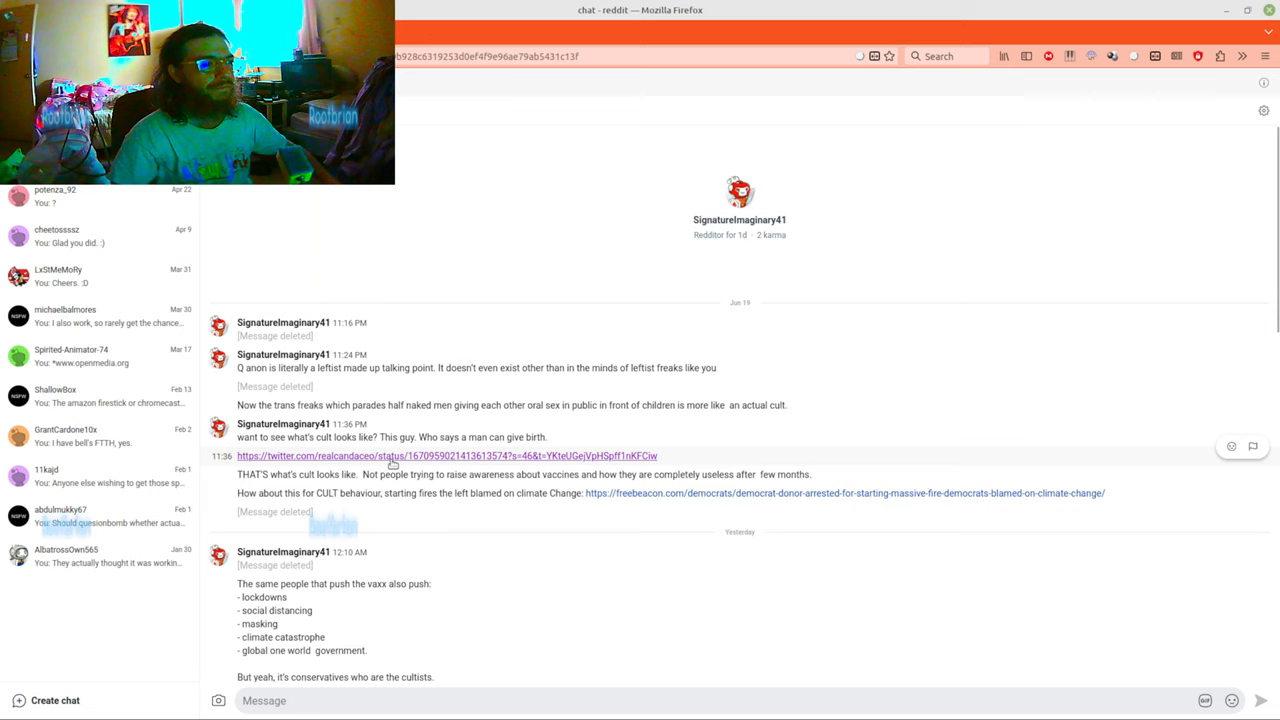
{"action": "mouse_move", "coordinate": [434, 428]}
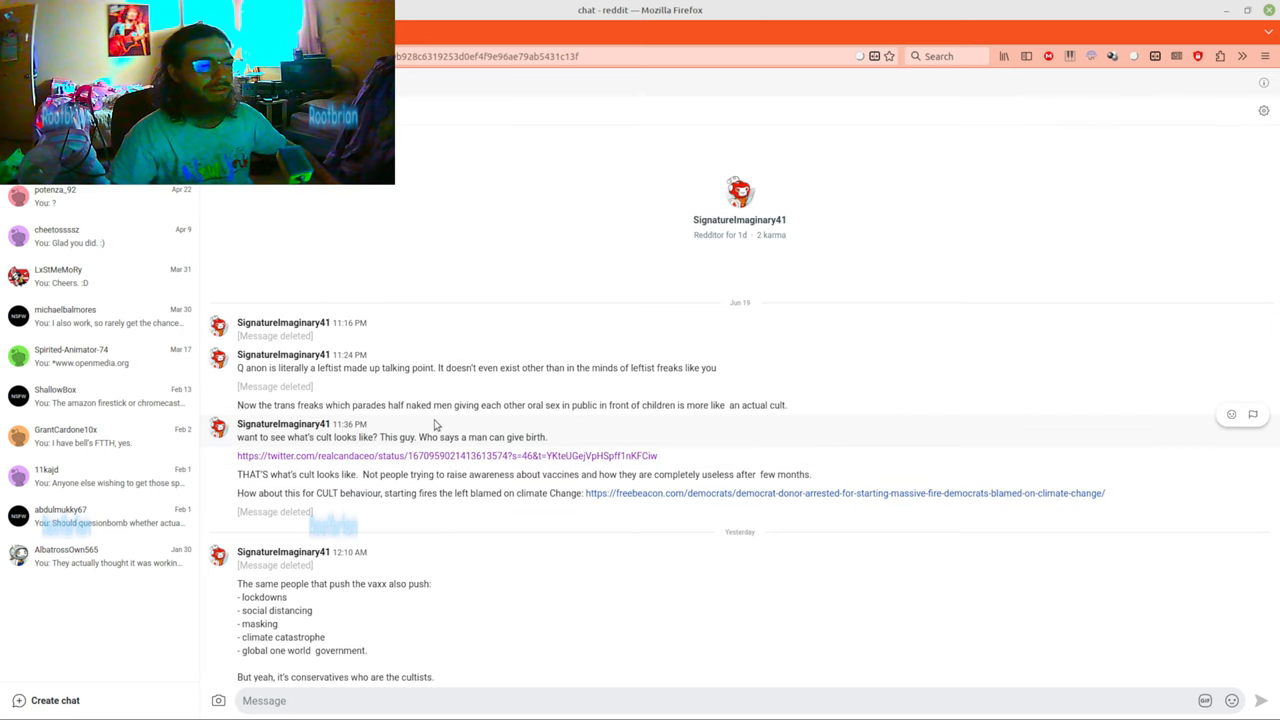
{"action": "mouse_move", "coordinate": [384, 456]}
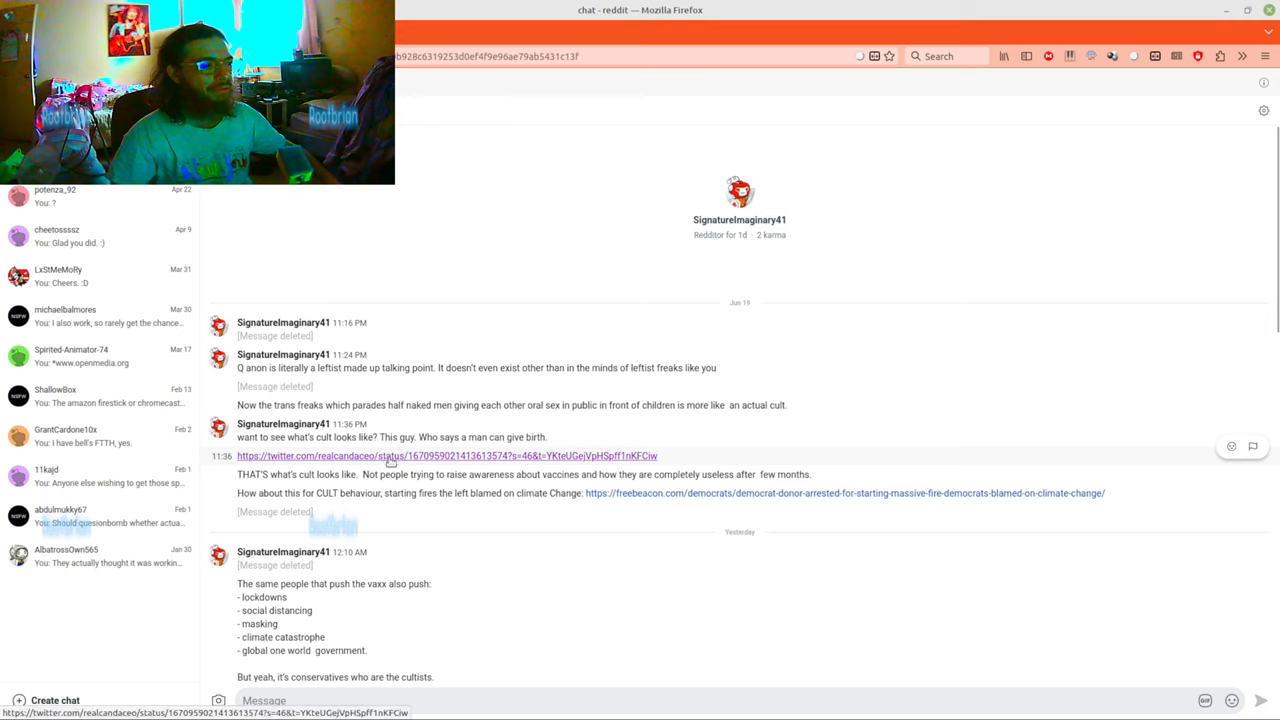
{"action": "mouse_move", "coordinate": [344, 452]}
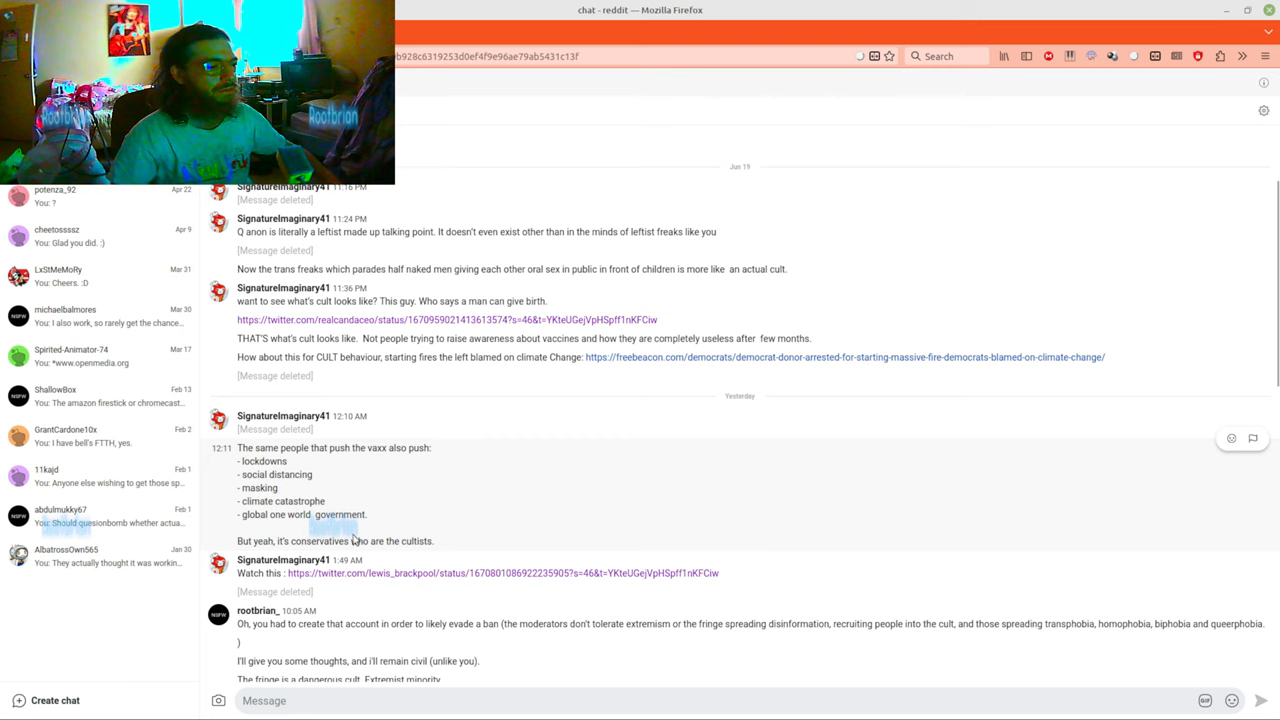
{"action": "scroll", "scroll_direction": "down", "scroll_amount": 3}
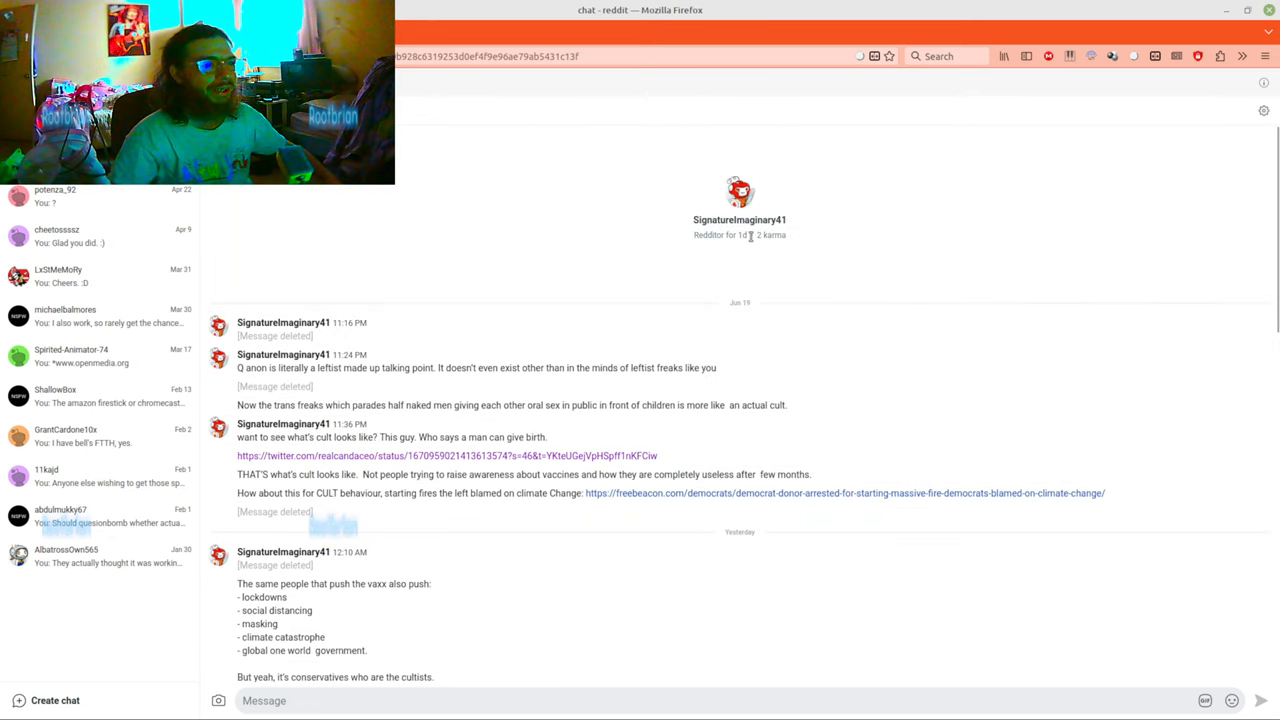
{"action": "mouse_move", "coordinate": [534, 420]}
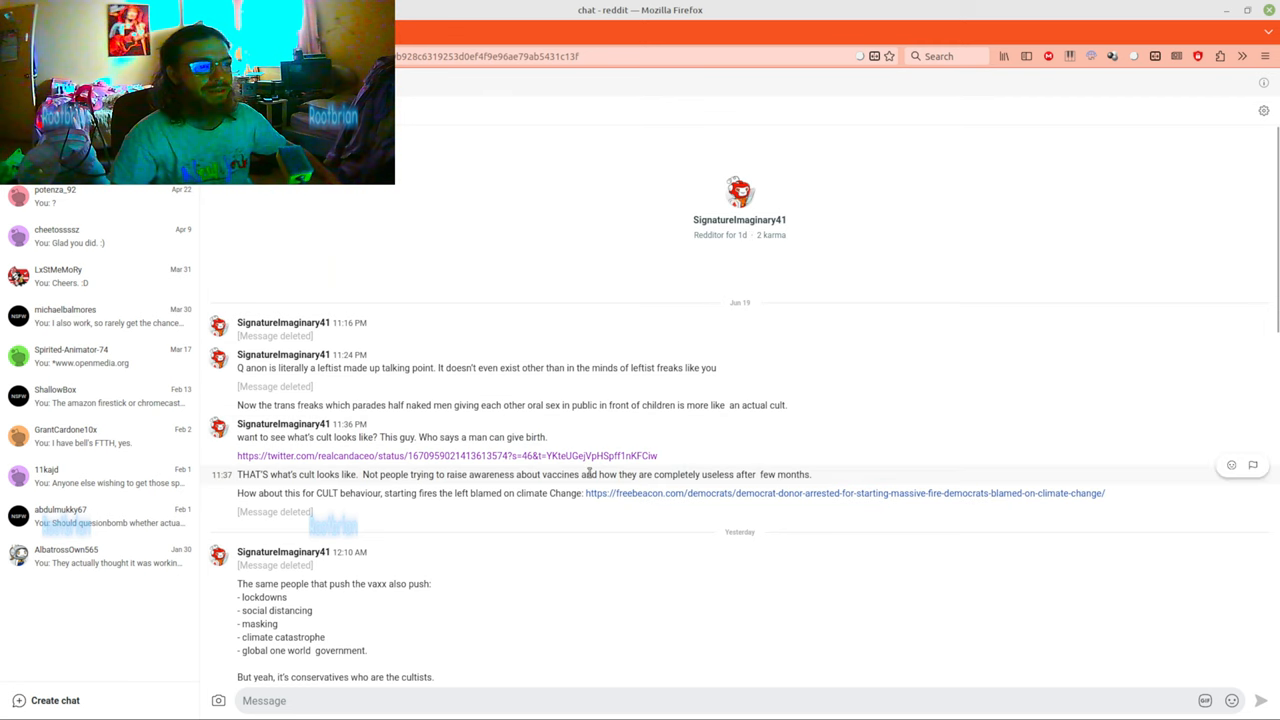
{"action": "scroll", "scroll_direction": "down", "scroll_amount": 3}
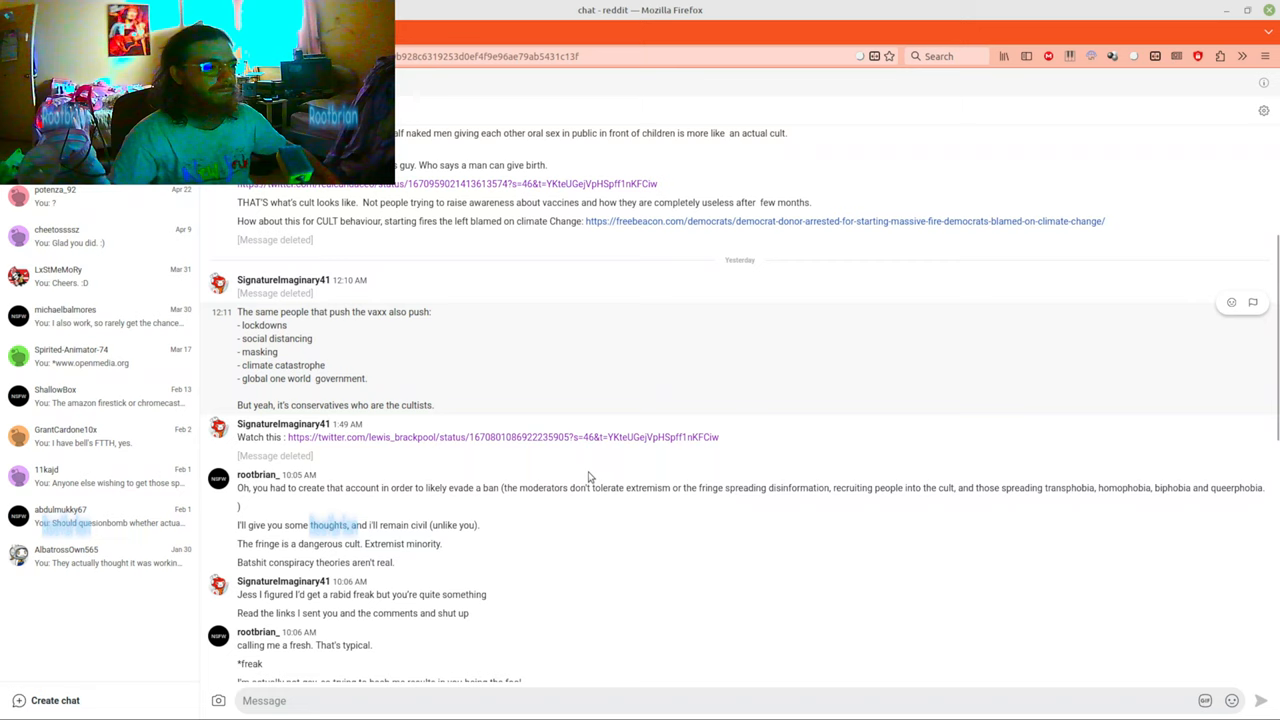
{"action": "scroll", "scroll_direction": "down", "scroll_amount": 3}
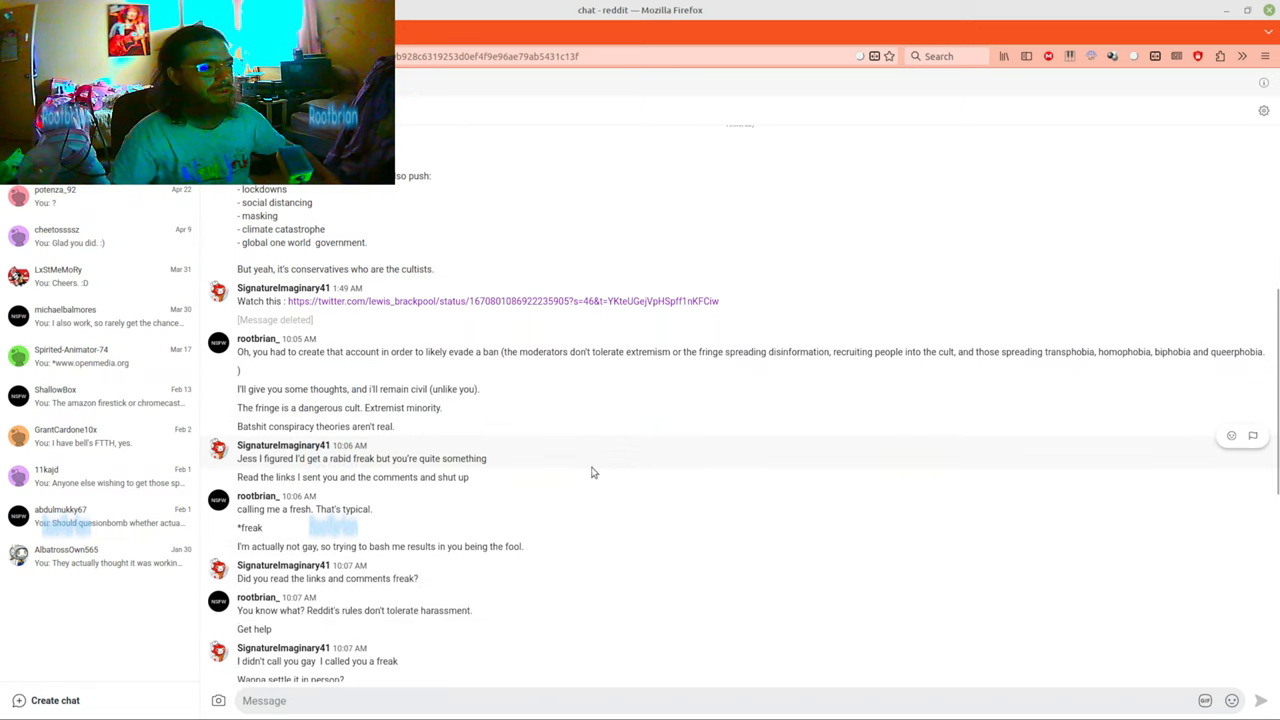
{"action": "scroll", "scroll_direction": "down", "scroll_amount": 3}
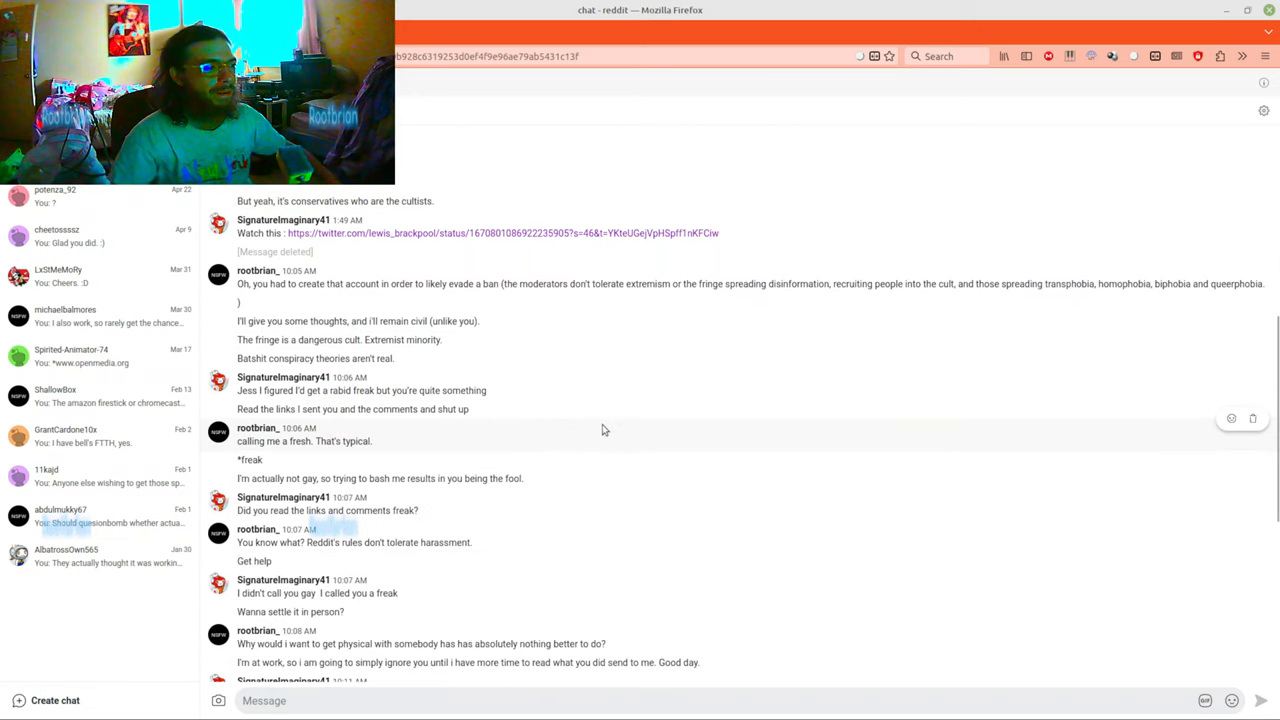
{"action": "scroll", "scroll_direction": "down", "scroll_amount": 3}
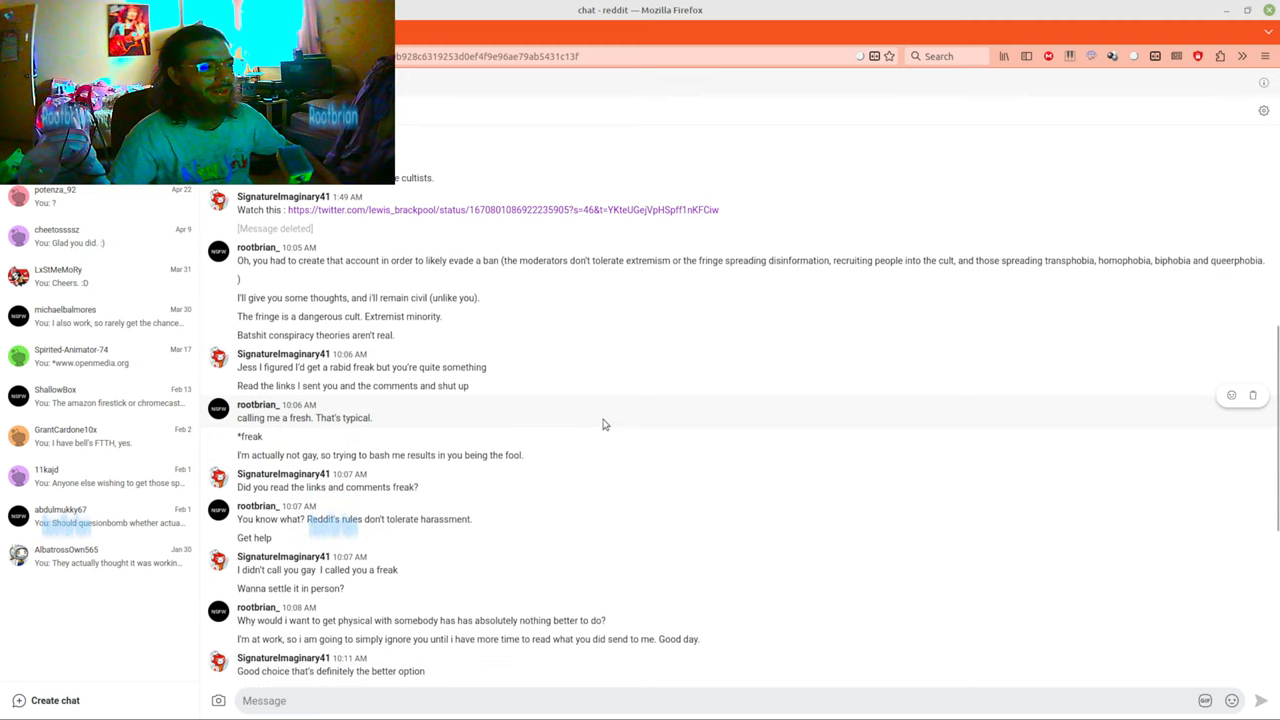
{"action": "scroll", "scroll_direction": "down", "scroll_amount": 3}
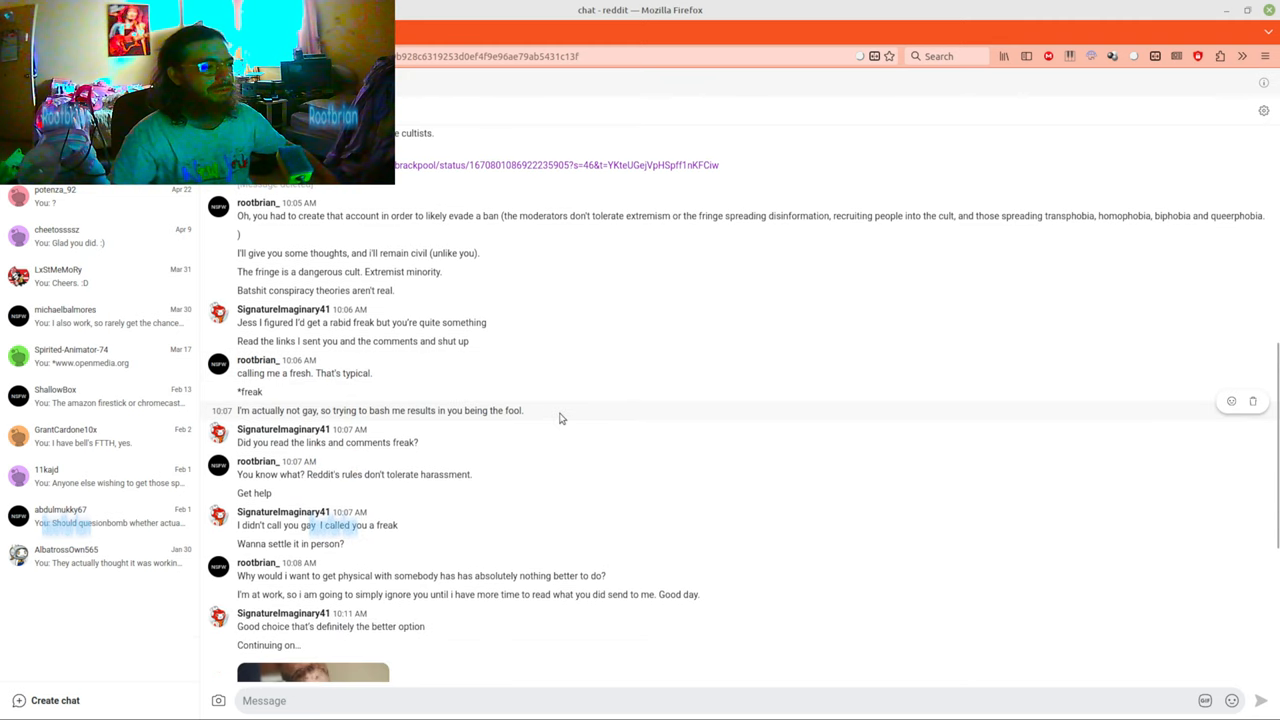
{"action": "scroll", "scroll_direction": "down", "scroll_amount": 3}
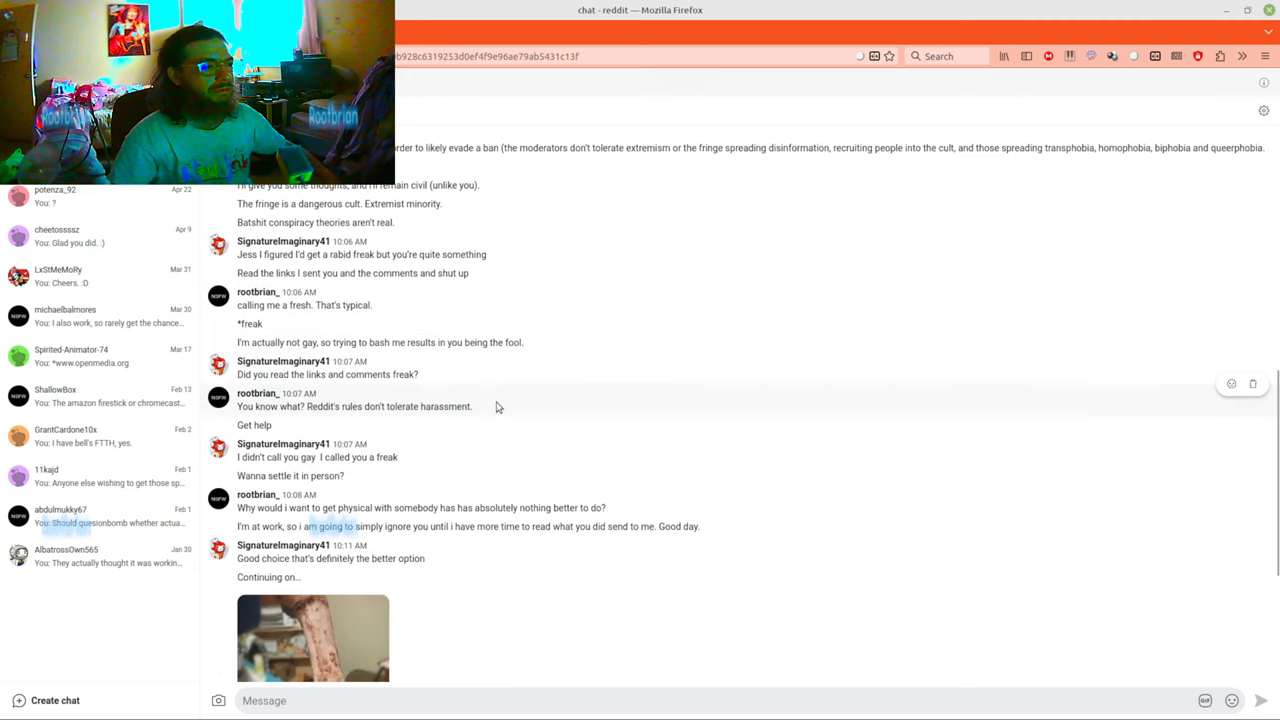
{"action": "scroll", "scroll_direction": "down", "scroll_amount": 3}
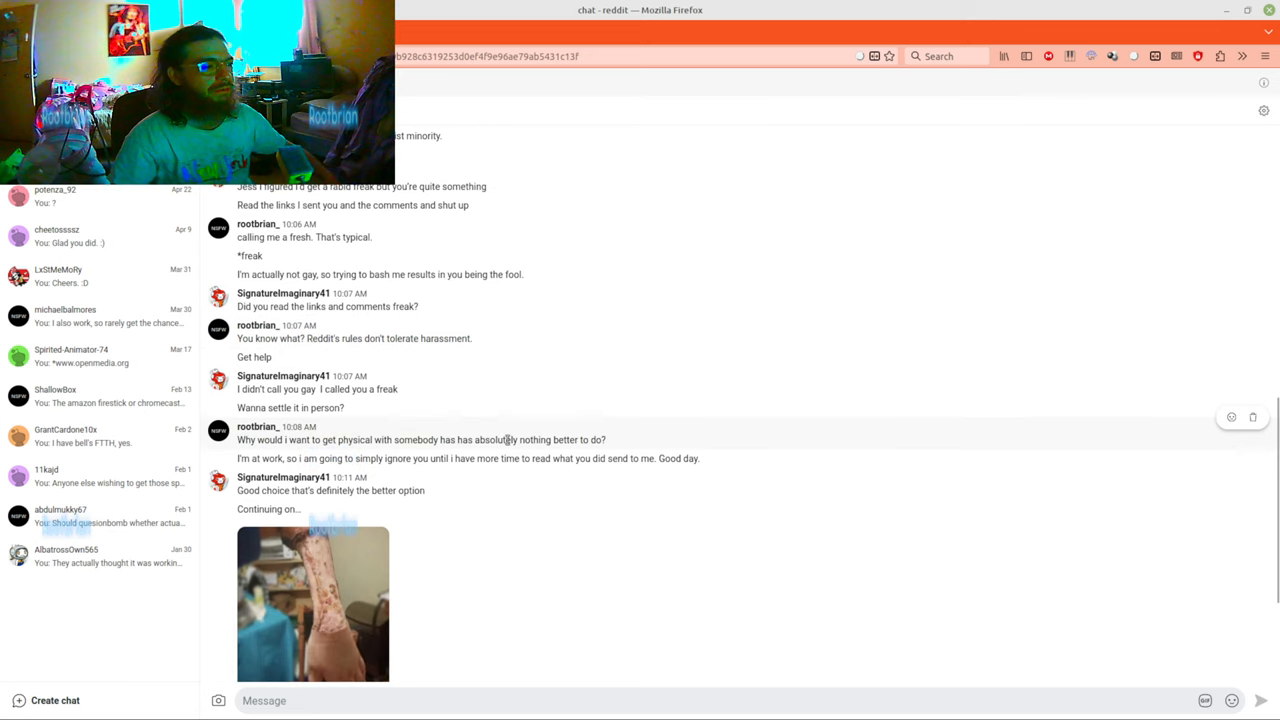
{"action": "scroll", "scroll_direction": "down", "scroll_amount": 3}
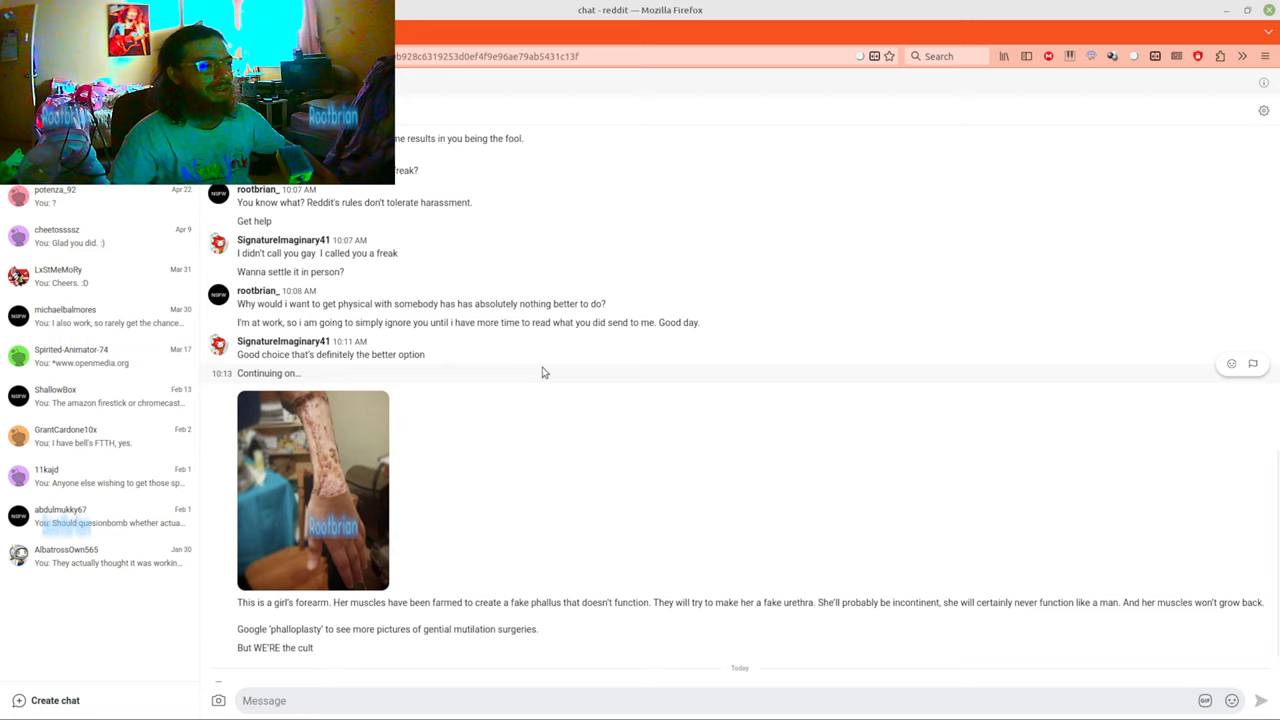
{"action": "scroll", "scroll_direction": "down", "scroll_amount": 3}
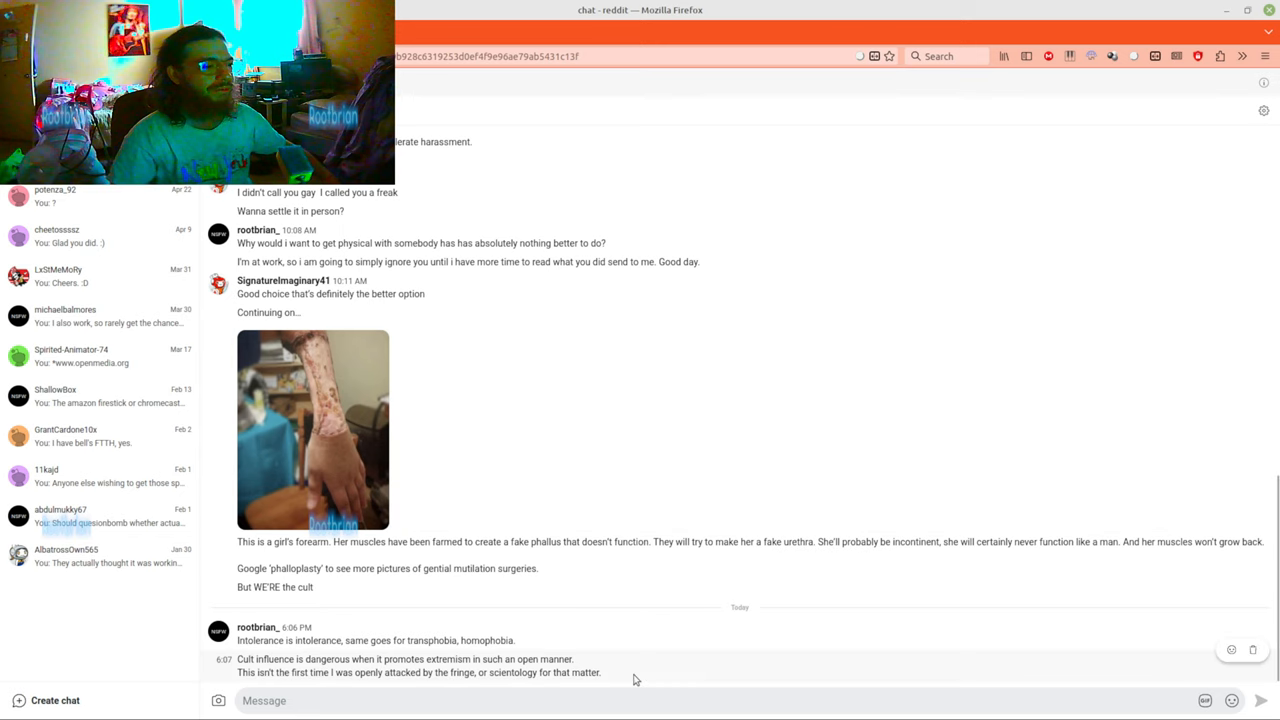
{"action": "mouse_move", "coordinate": [610, 674]}
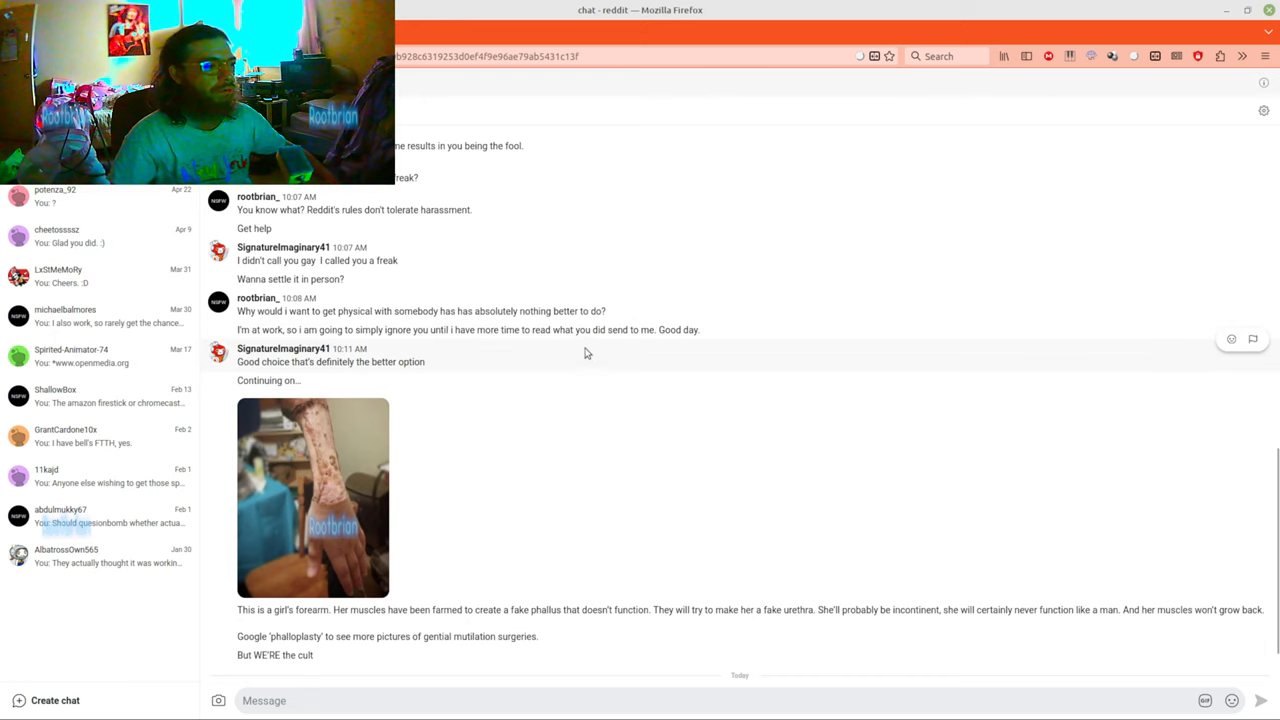
{"action": "mouse_move", "coordinate": [518, 394]}
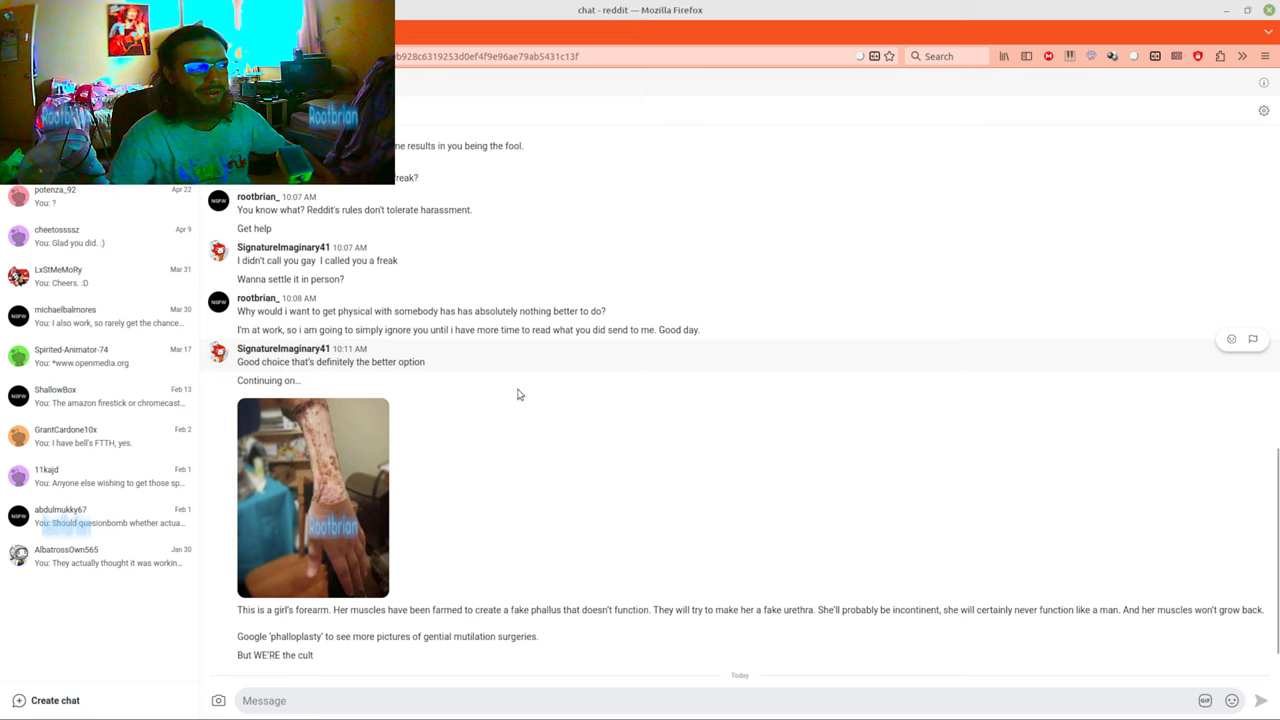
{"action": "scroll", "scroll_direction": "down", "scroll_amount": 3}
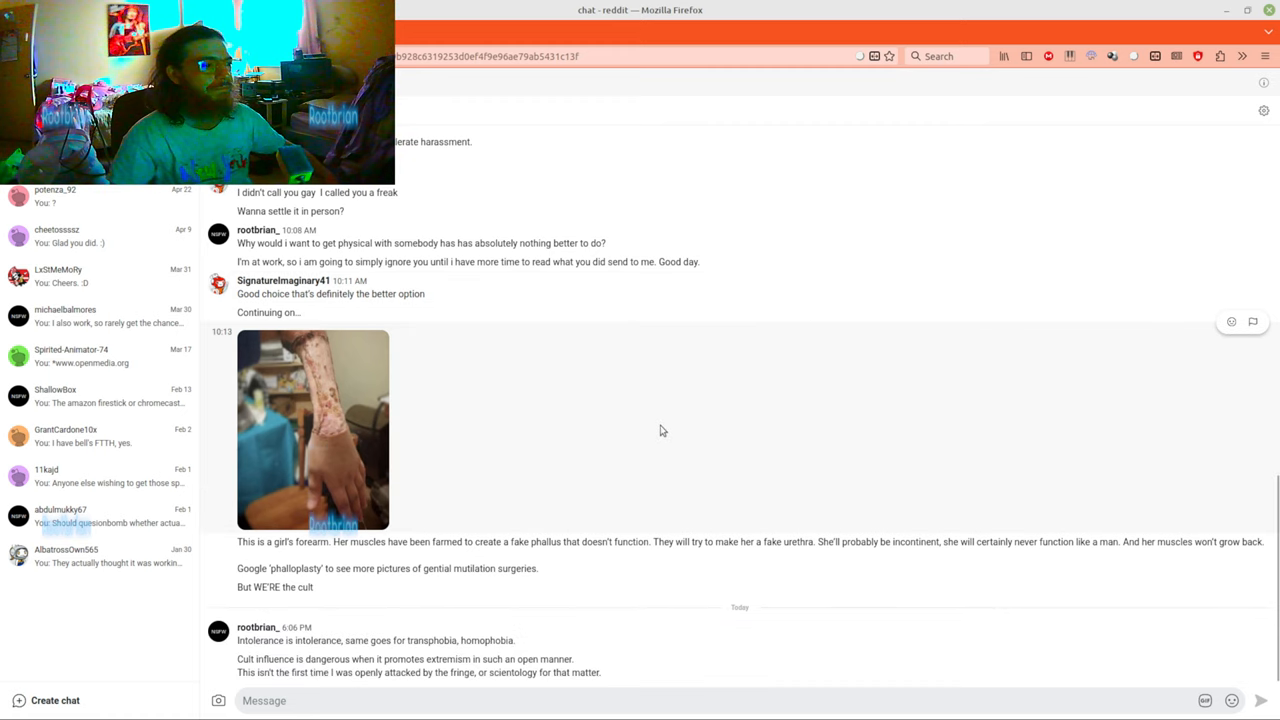
{"action": "mouse_move", "coordinate": [582, 488]}
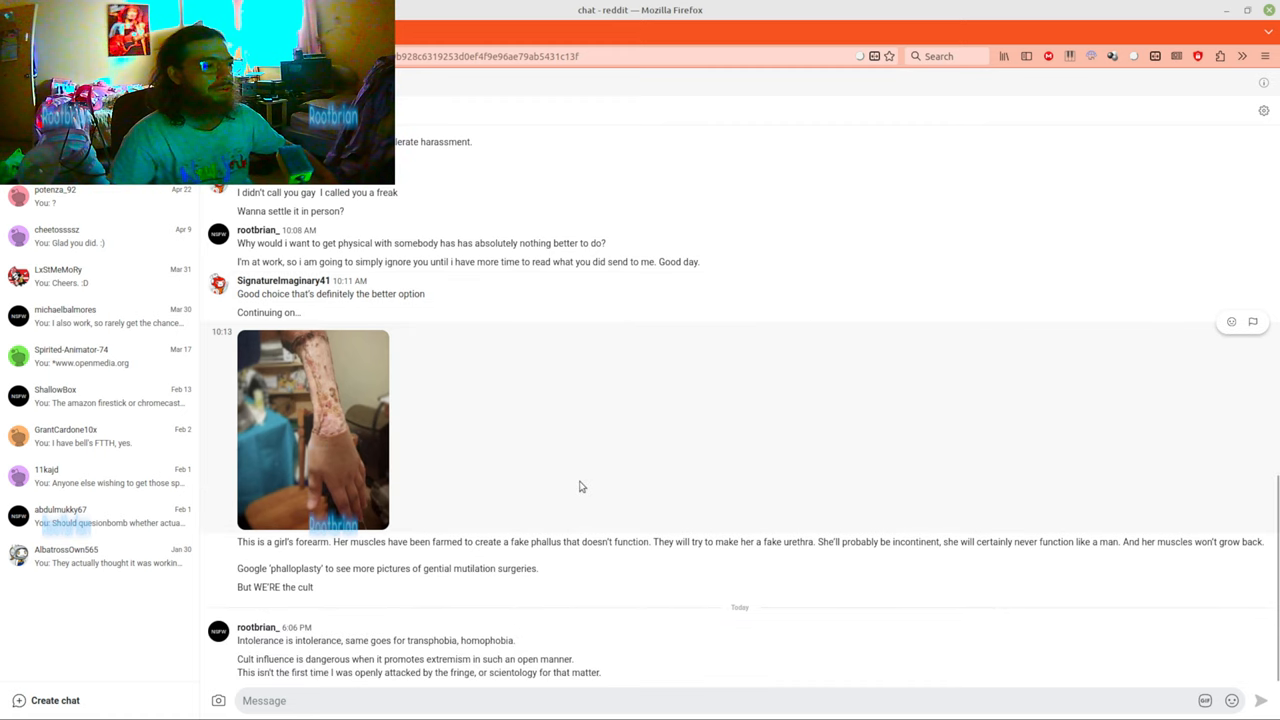